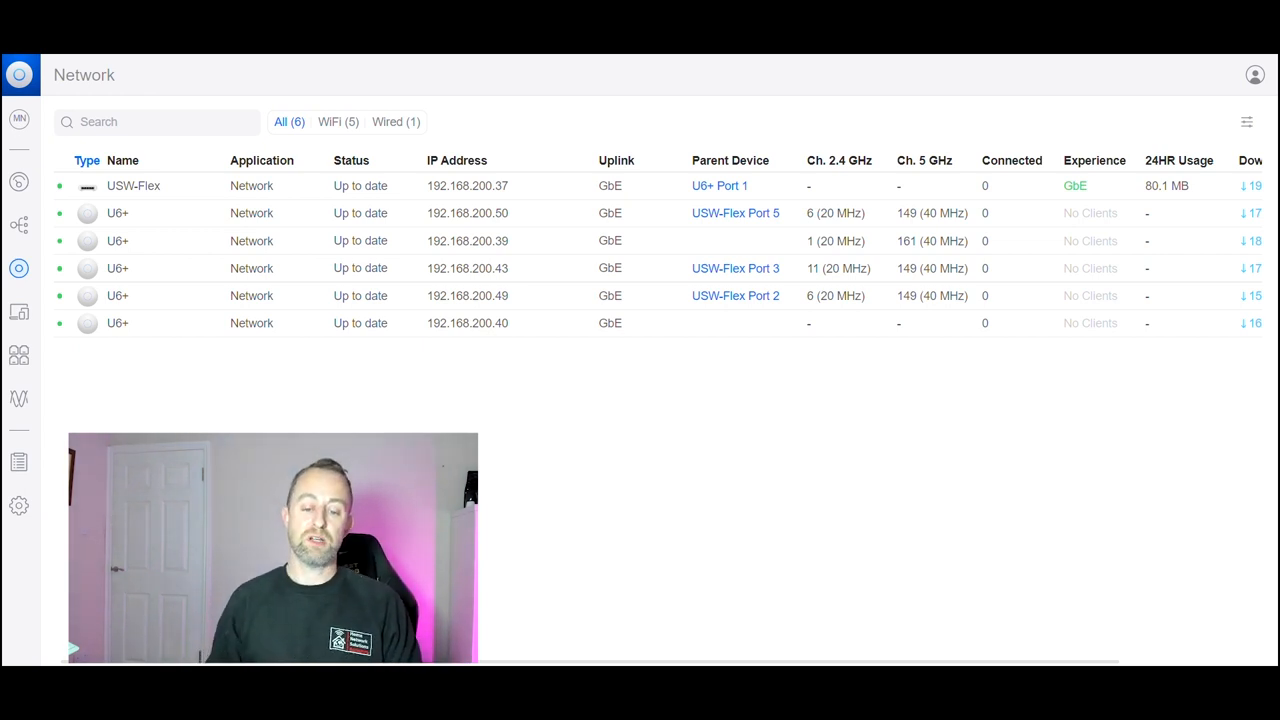
pyautogui.moveTo(420, 222)
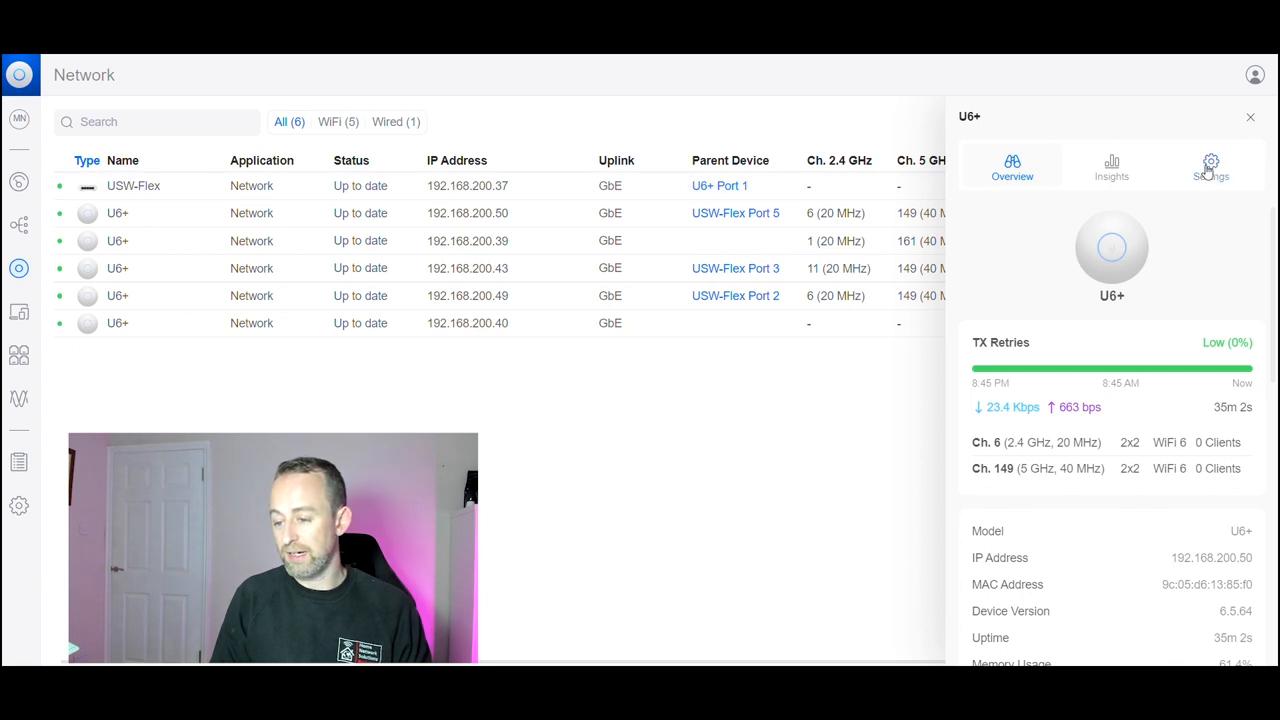
# Show the U6+ at 192.168.200.50's settings down to the Manage section (remove, restart, locate).
pyautogui.click(1212, 168)
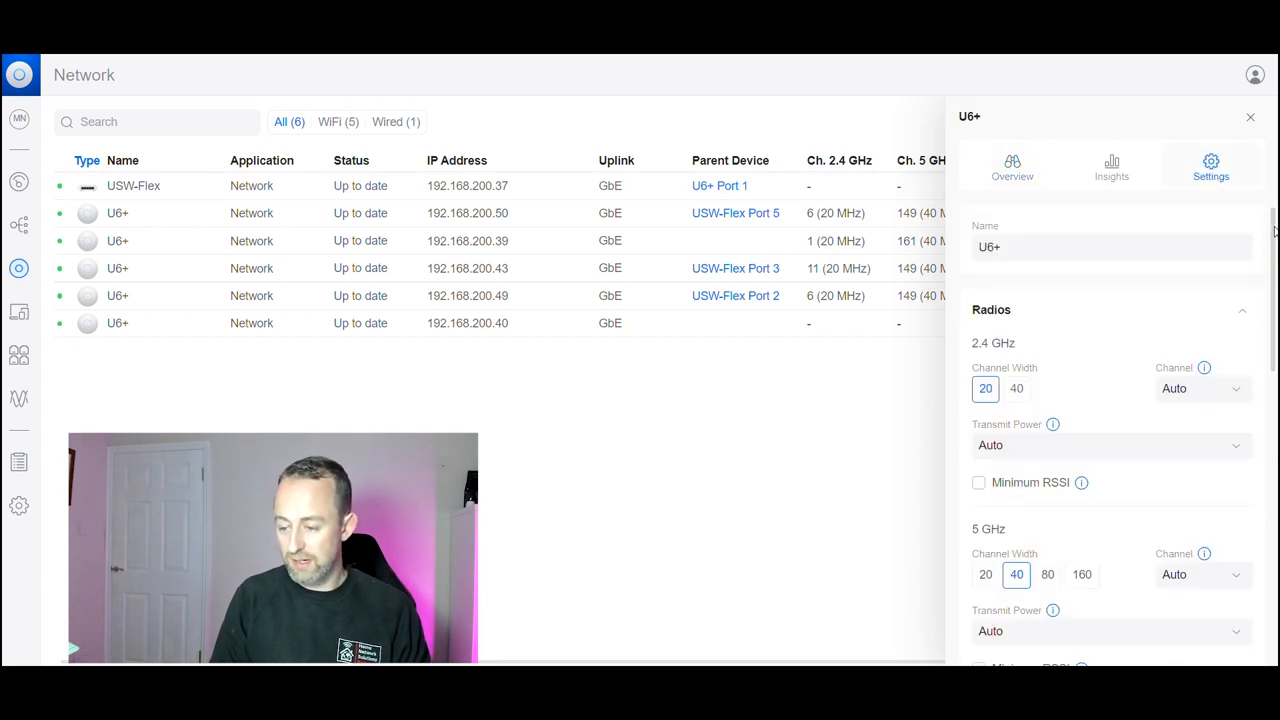
pyautogui.scroll(-3)
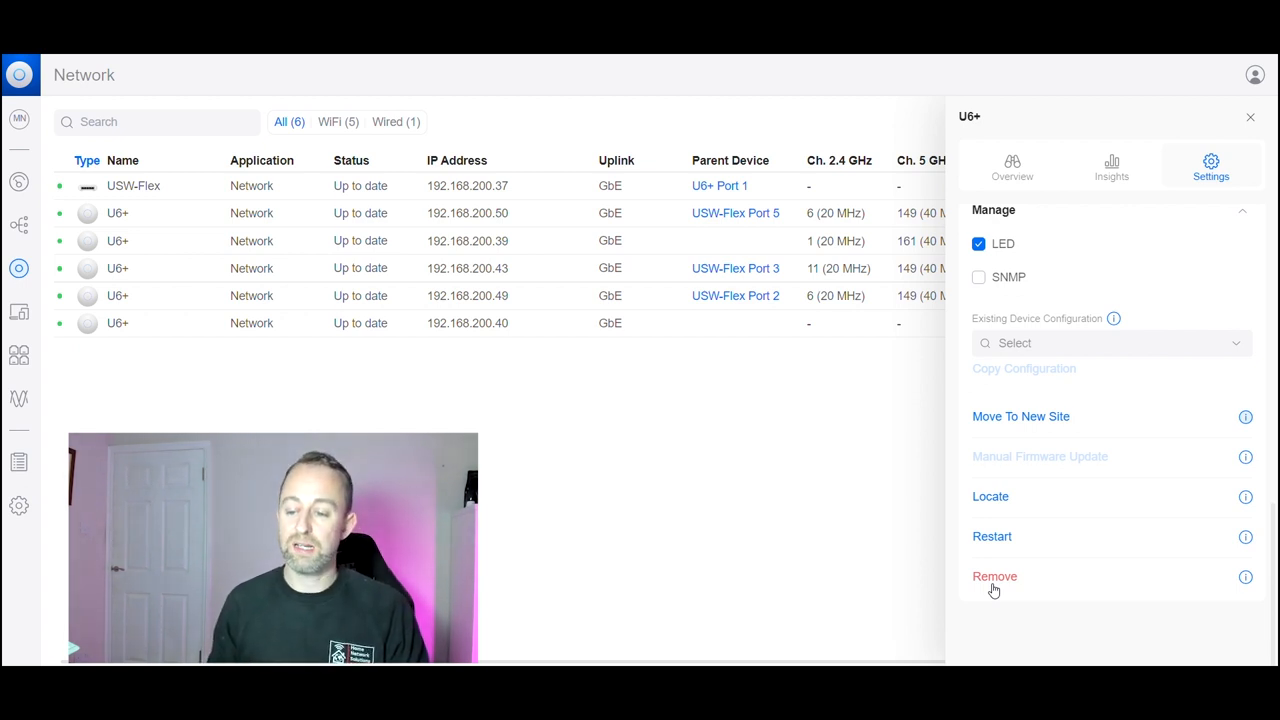
pyautogui.moveTo(936, 468)
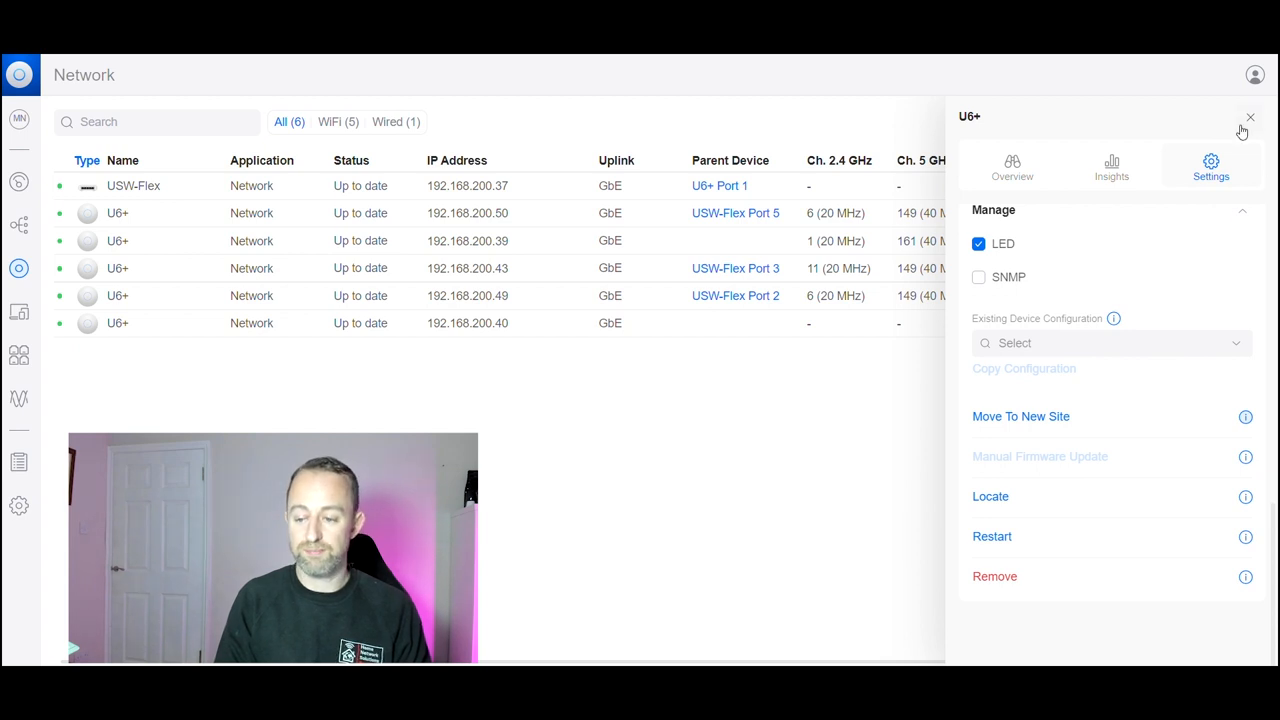
# Close the U6+ side panel, back to the list of one USW-Flex and five U6+ units.
pyautogui.click(1248, 116)
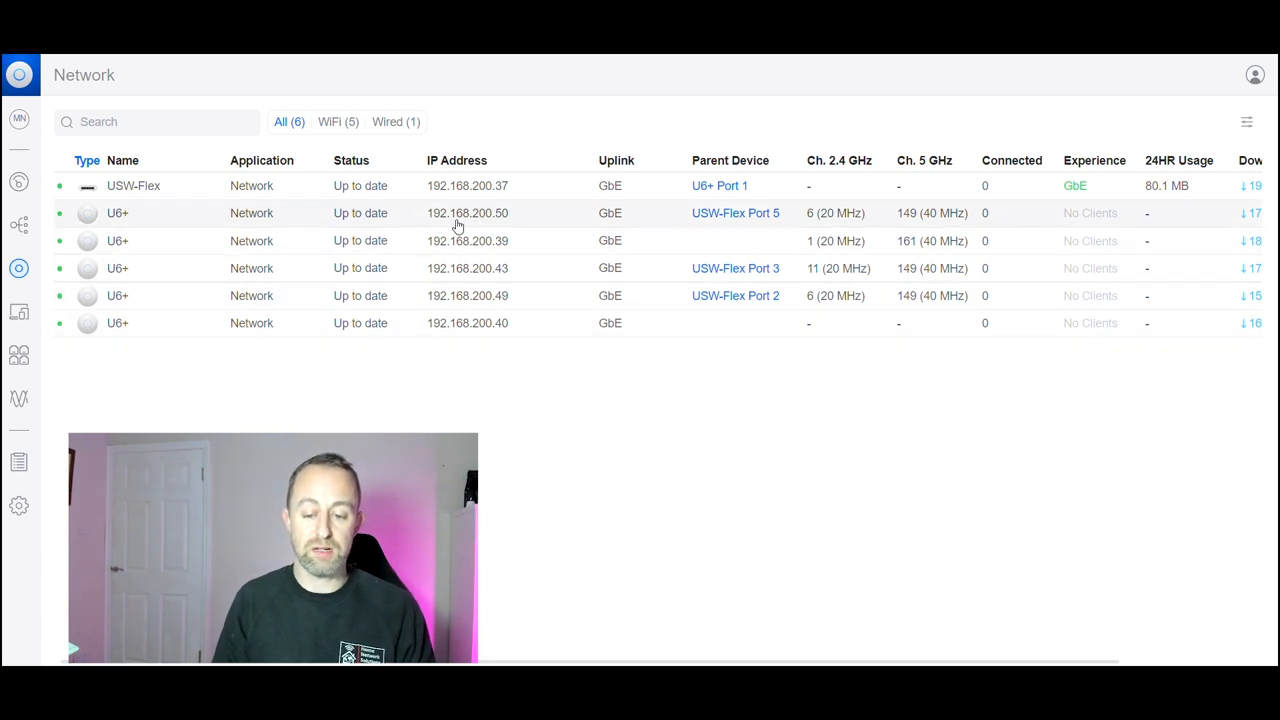
pyautogui.moveTo(520, 452)
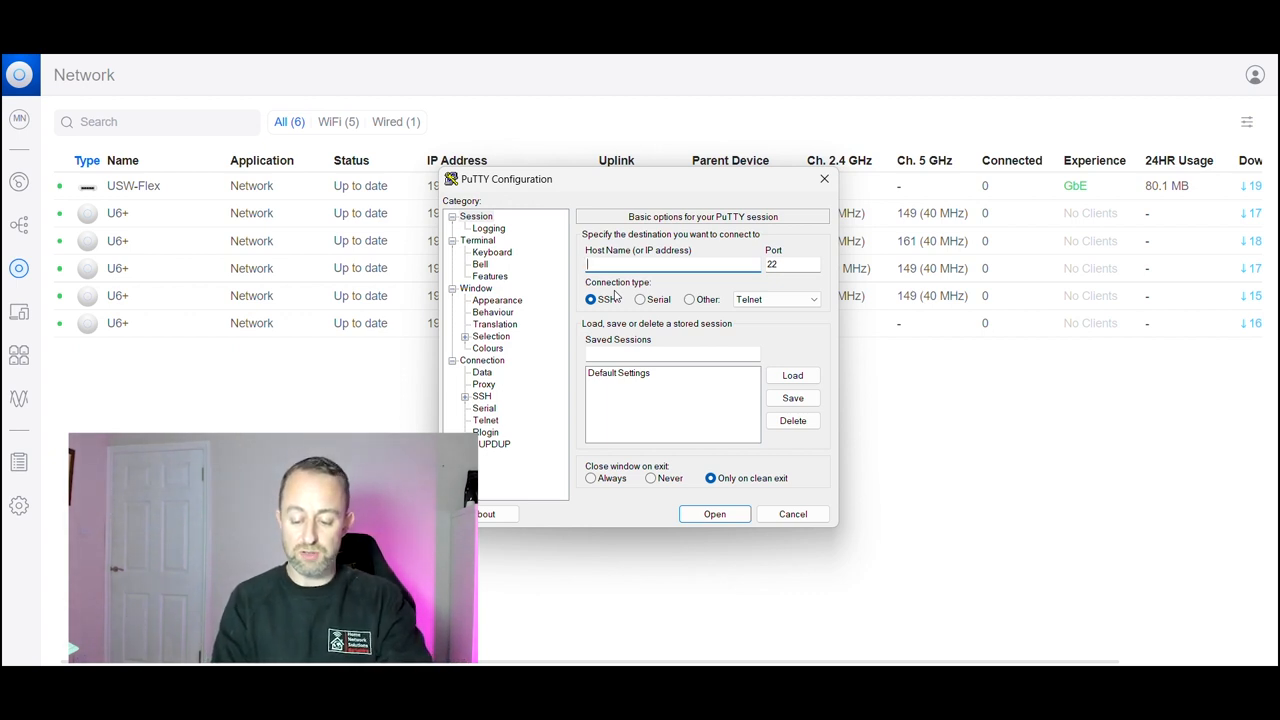
# Connect PuTTY over SSH port 22 to host 192.168.200.50, reaching the login prompt.
pyautogui.write('192.168')
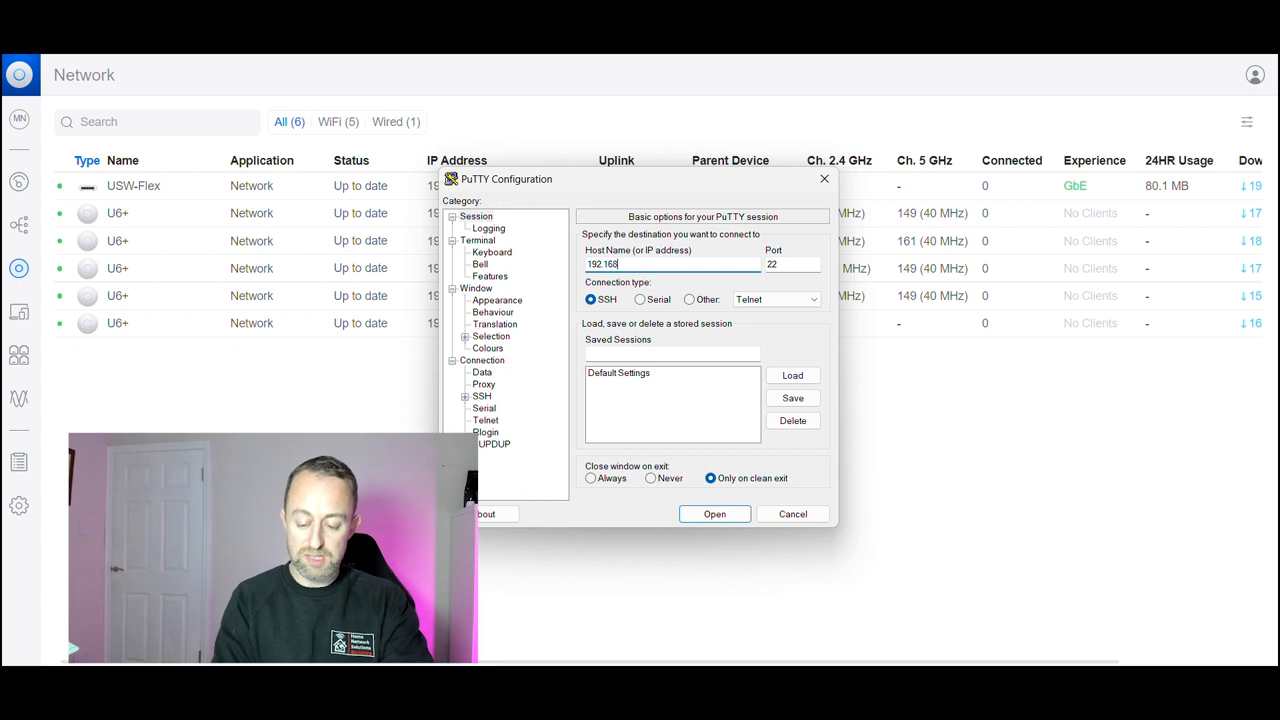
pyautogui.write('.200')
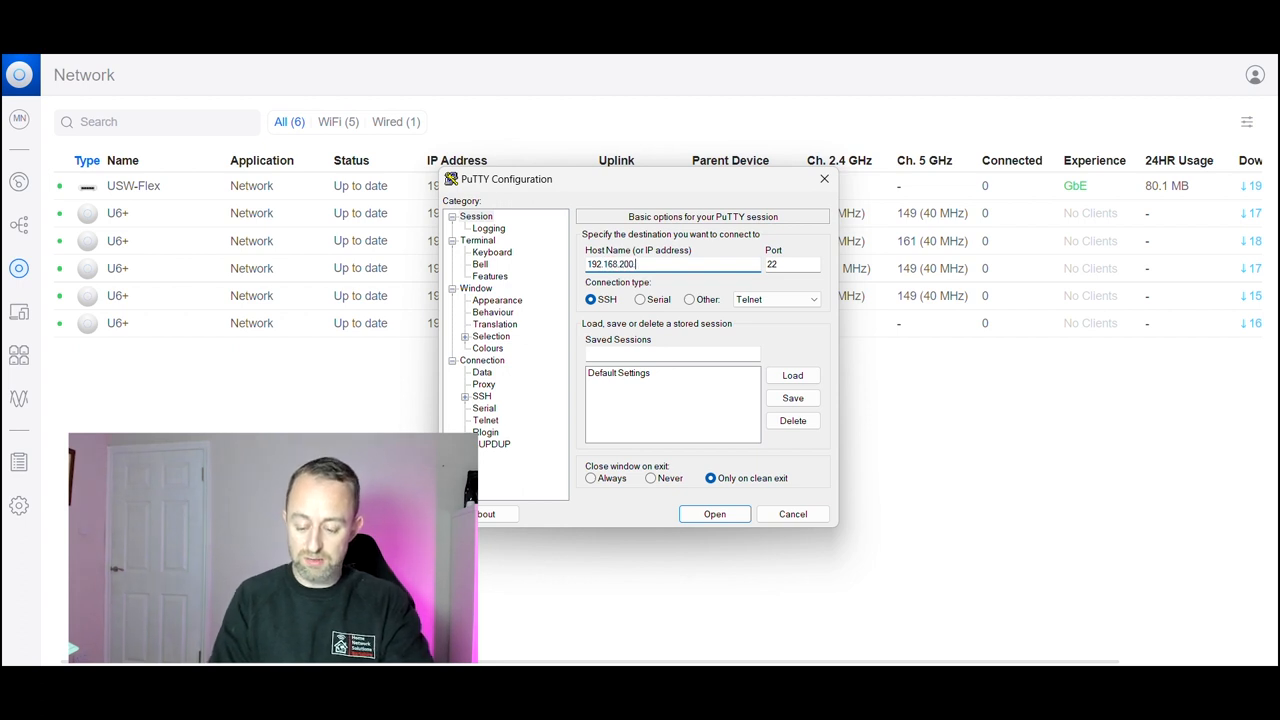
pyautogui.write('50')
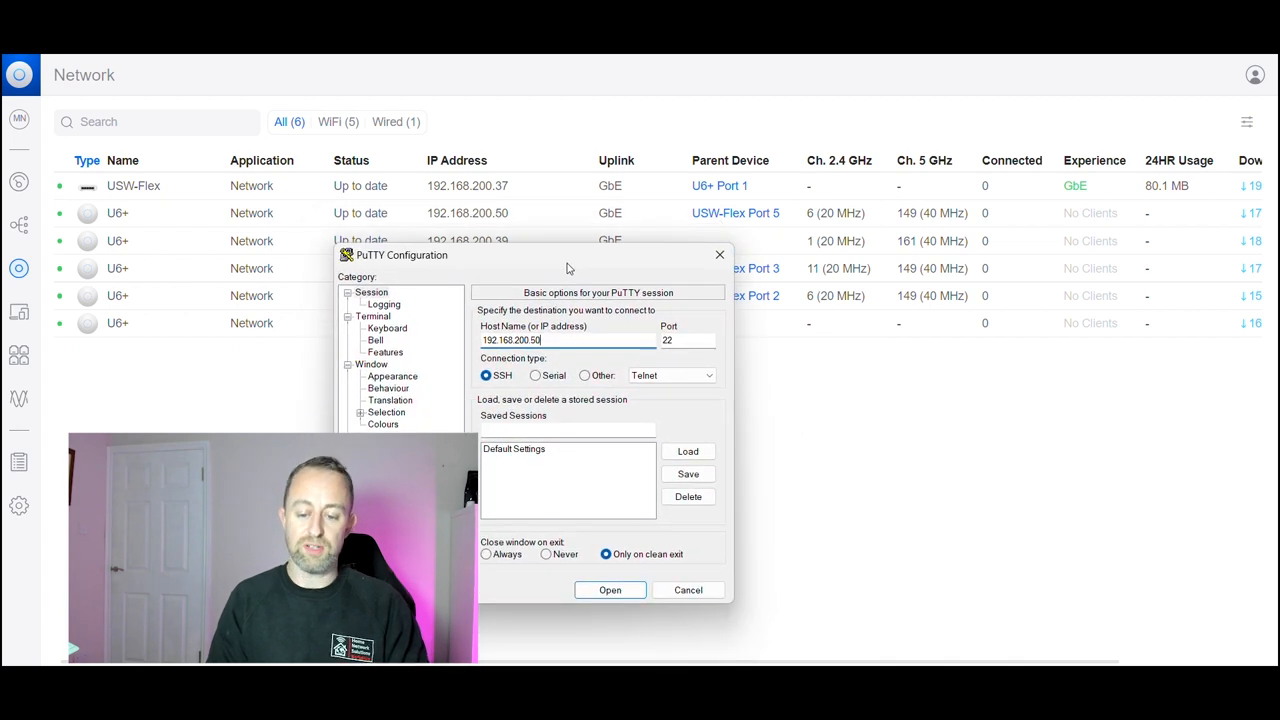
pyautogui.click(608, 588)
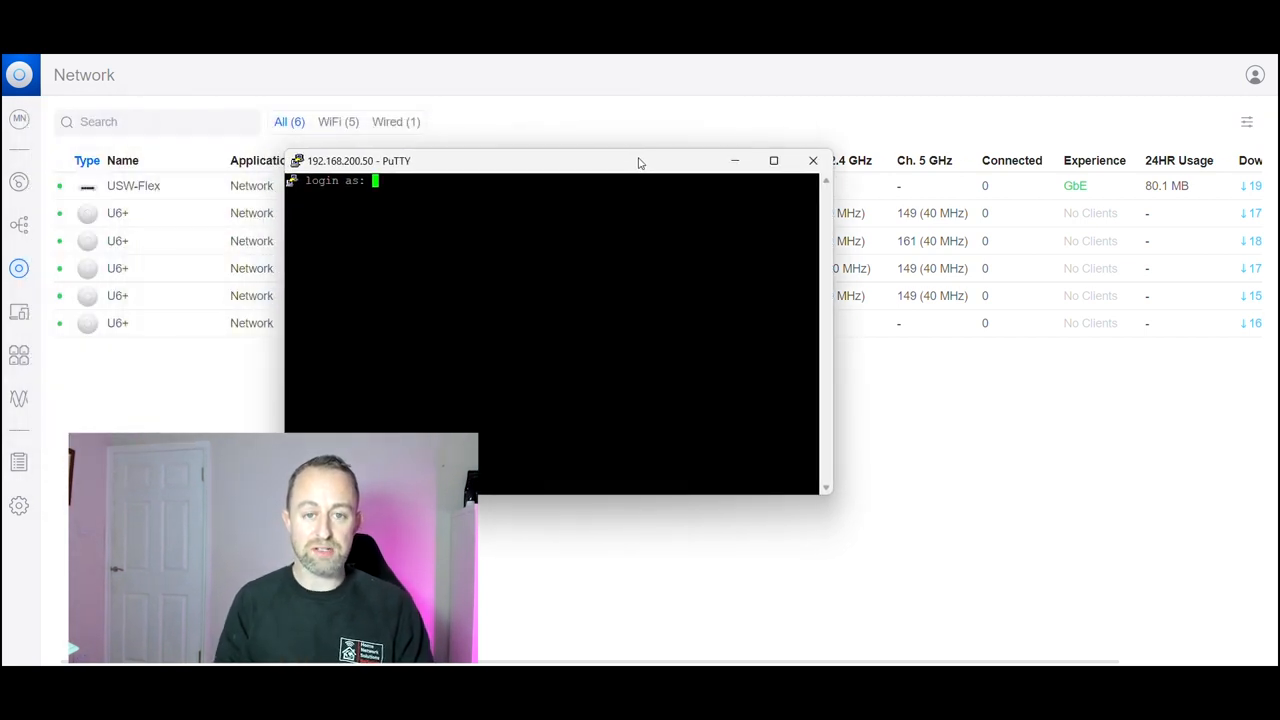
pyautogui.moveTo(20, 504)
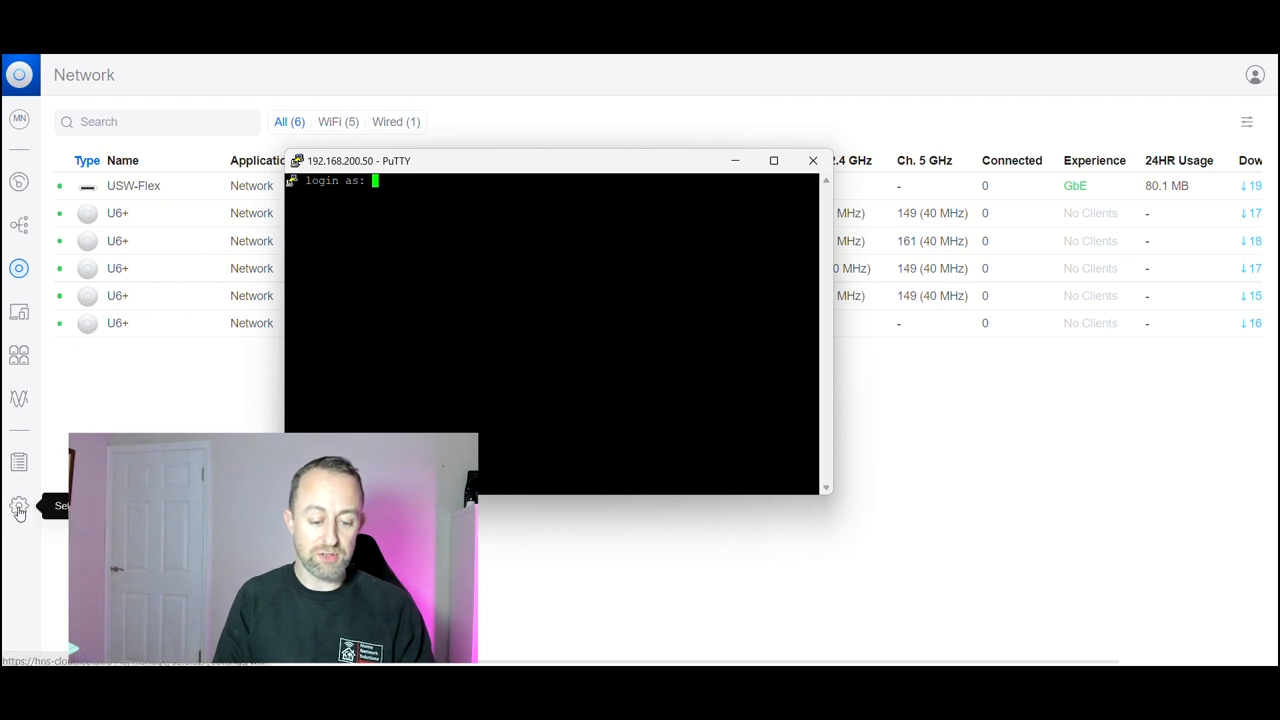
# Find Device Authentication in UniFi settings by searching 'ssh'.
pyautogui.click(18, 504)
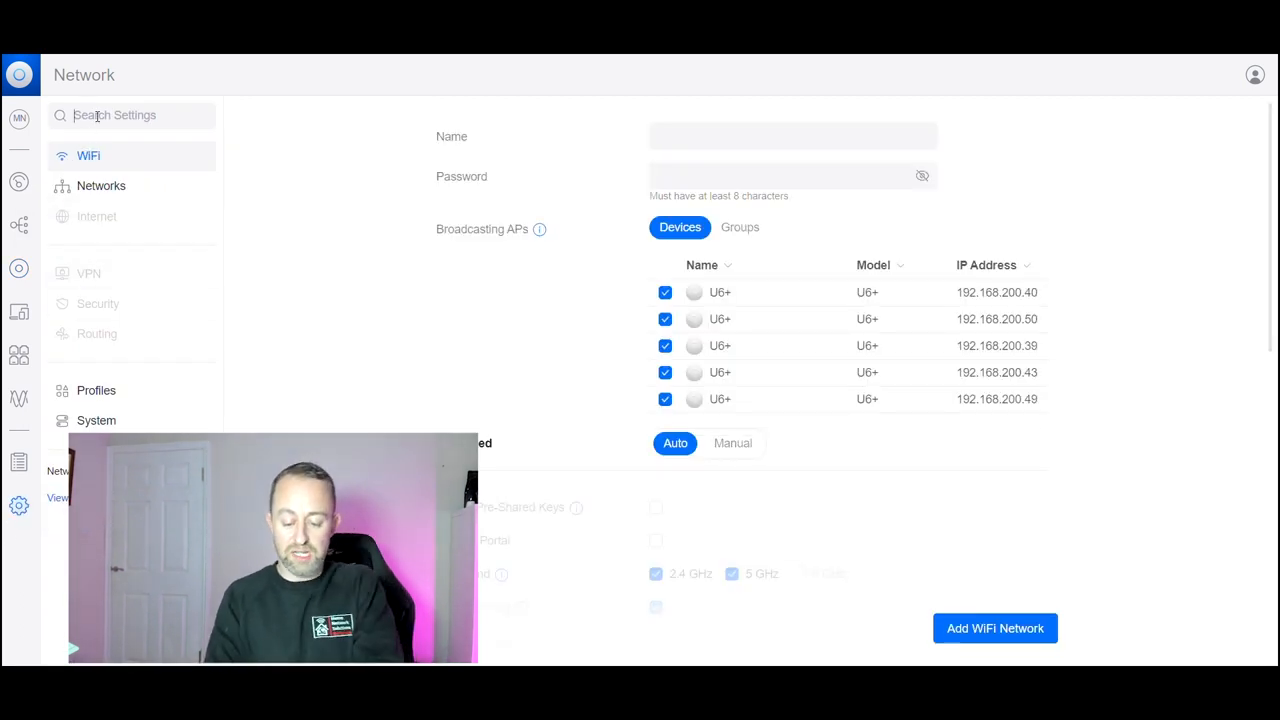
pyautogui.write('ssh')
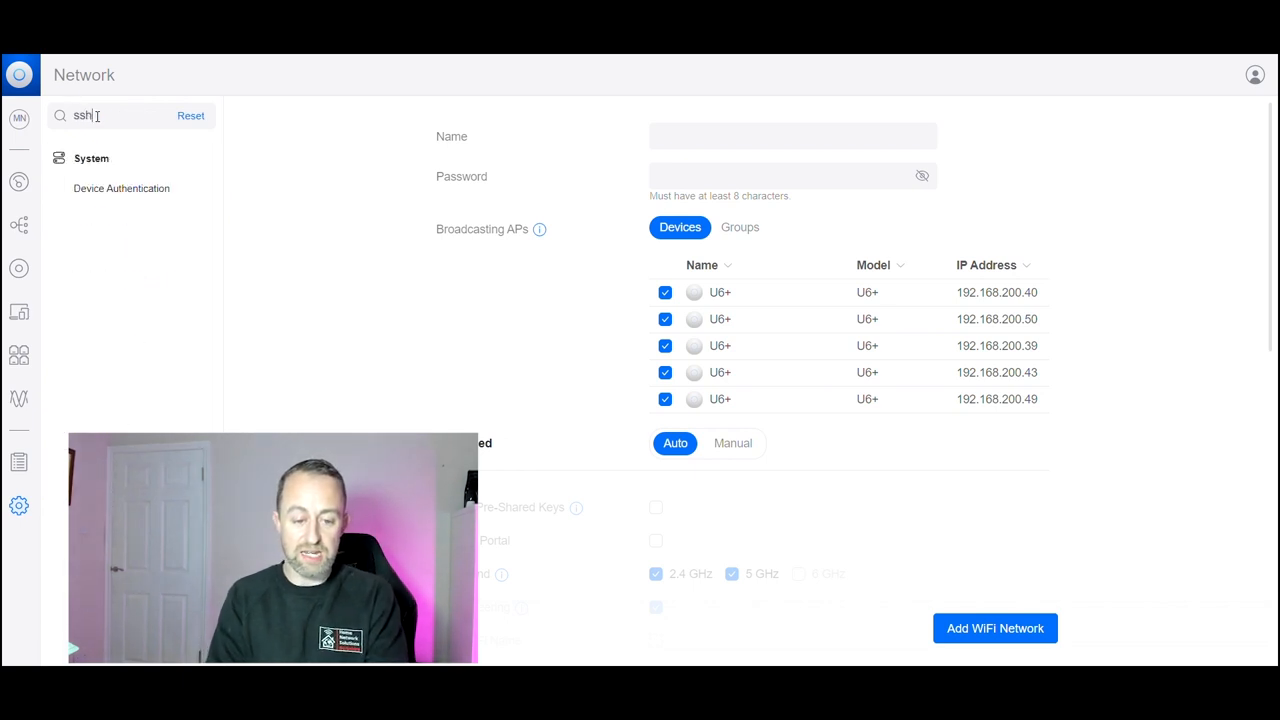
pyautogui.click(120, 188)
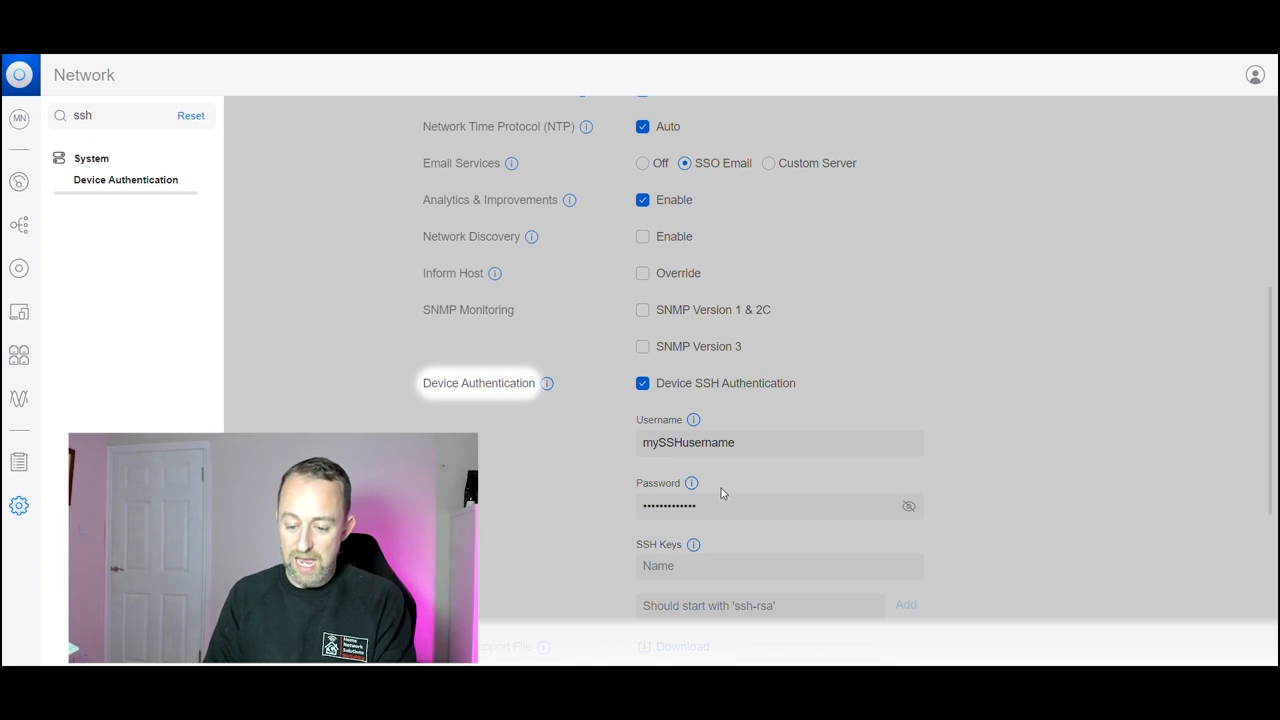
pyautogui.moveTo(528, 382)
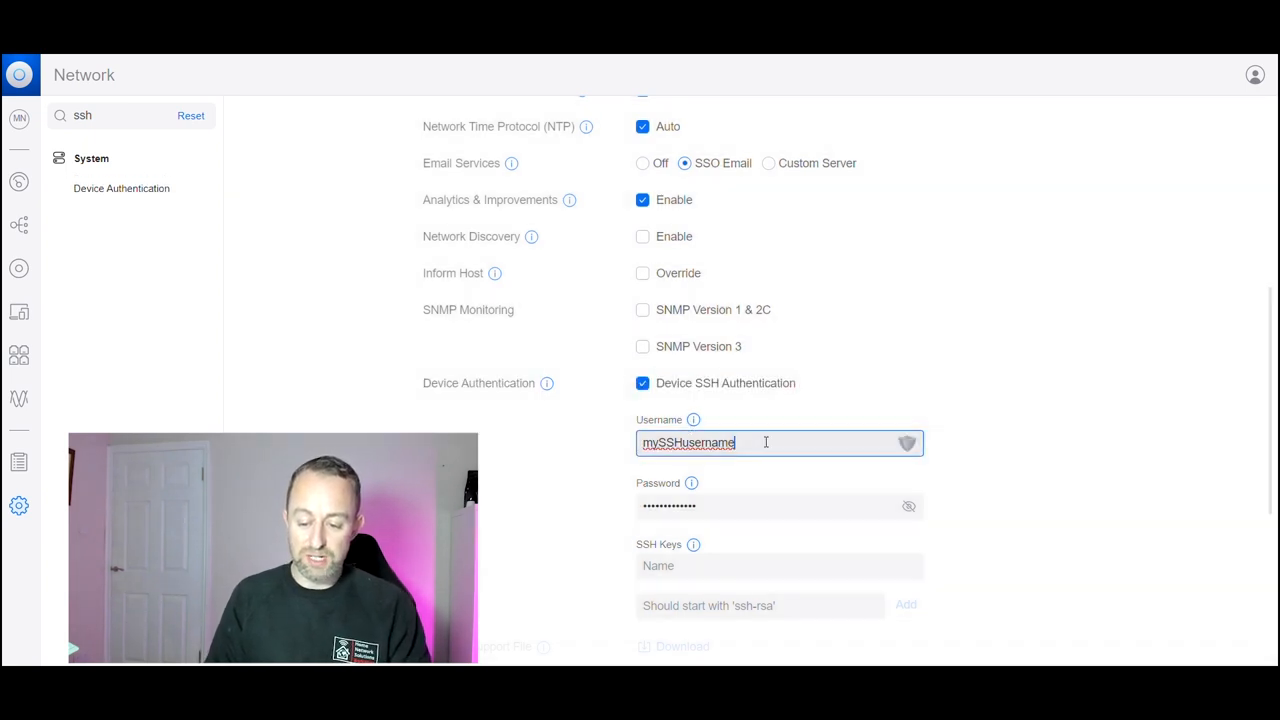
# Note the device SSH username and reveal the SSH password.
pyautogui.click(770, 506)
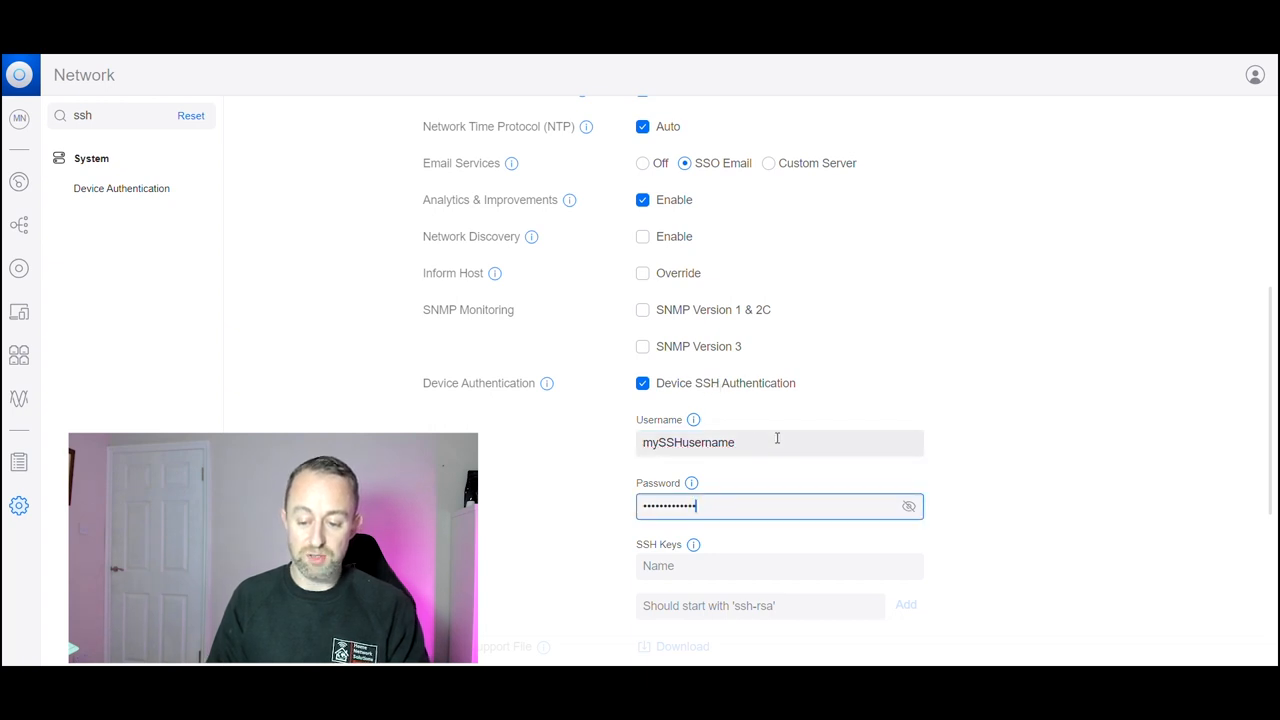
pyautogui.click(780, 442)
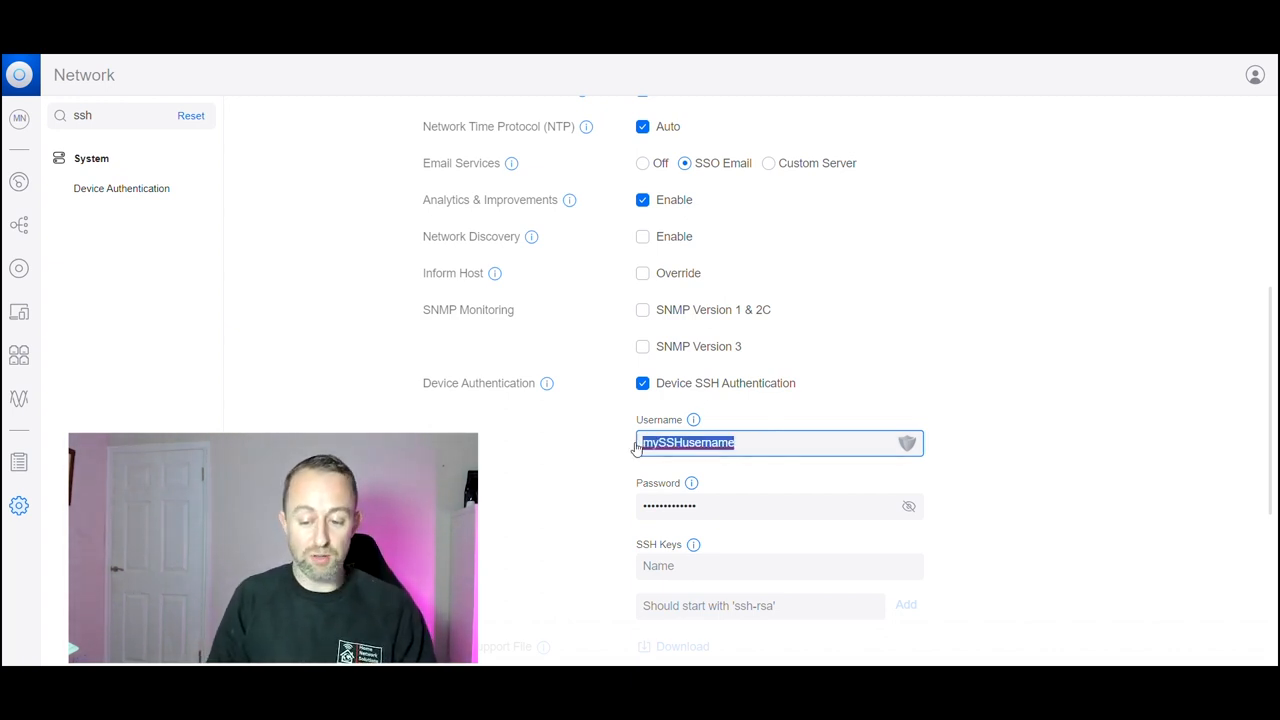
pyautogui.click(908, 506)
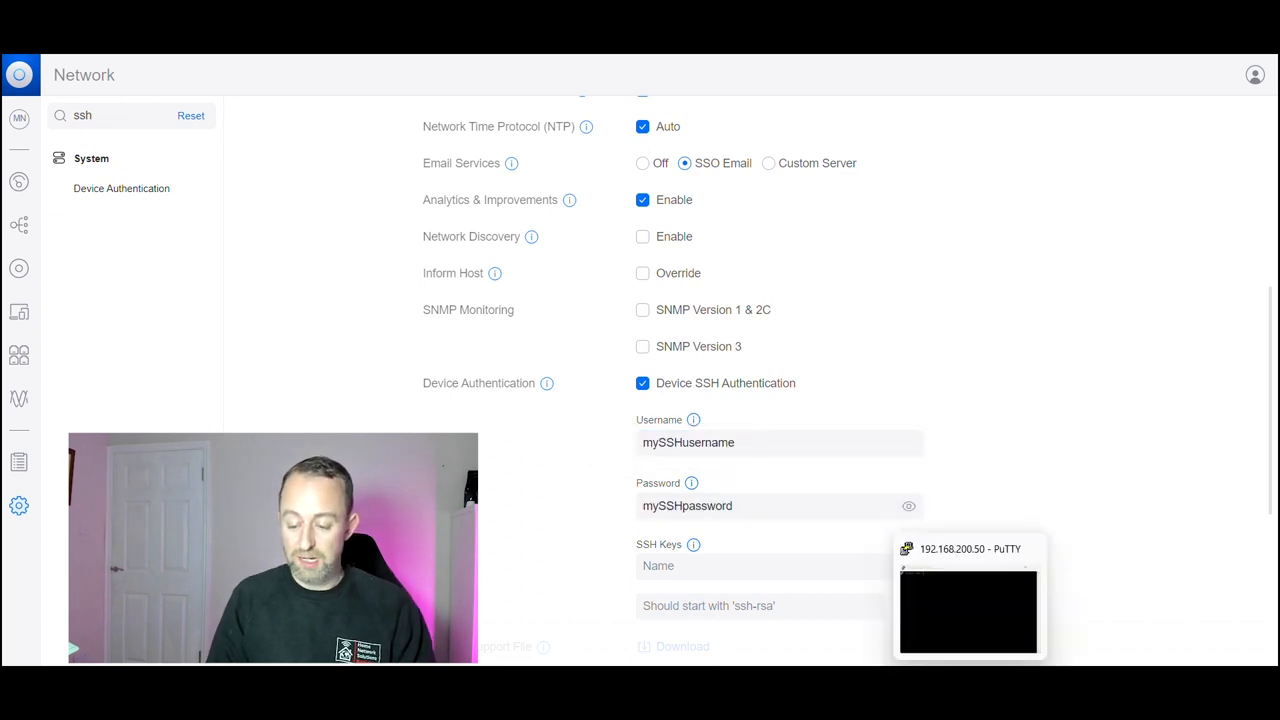
# Log in to the access point's SSH session with the device username.
pyautogui.click(968, 596)
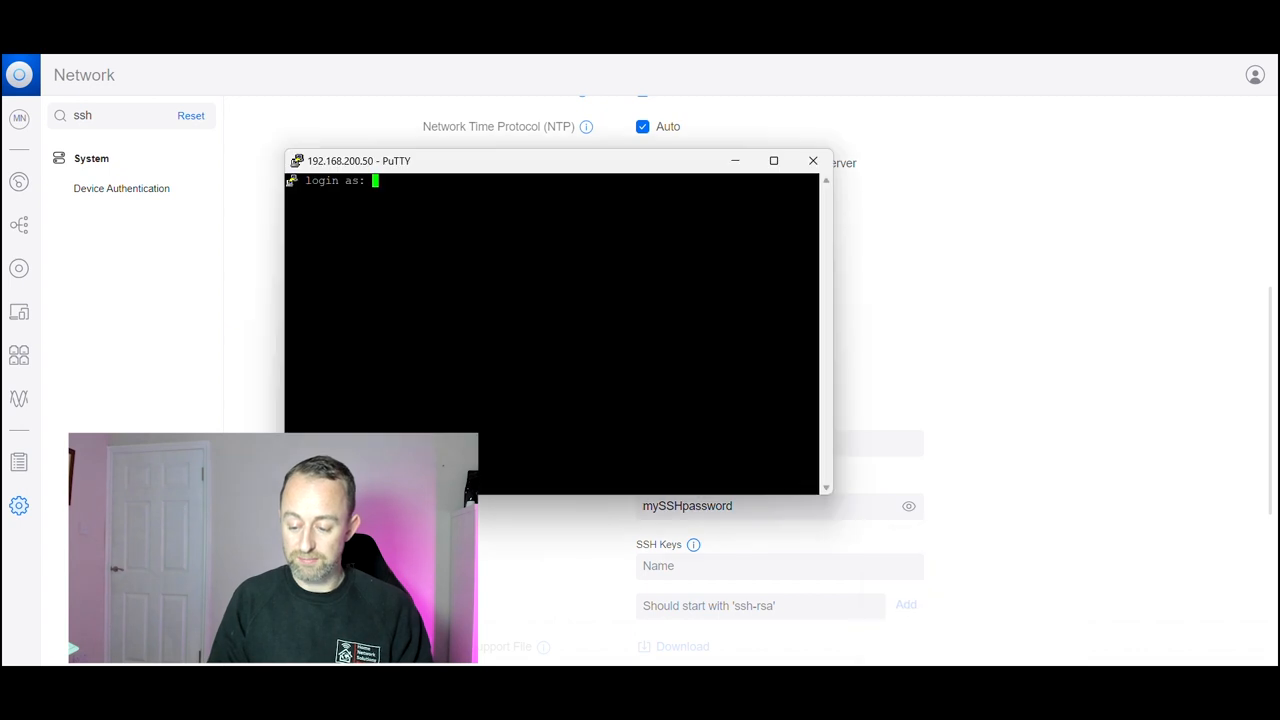
pyautogui.write('mySS')
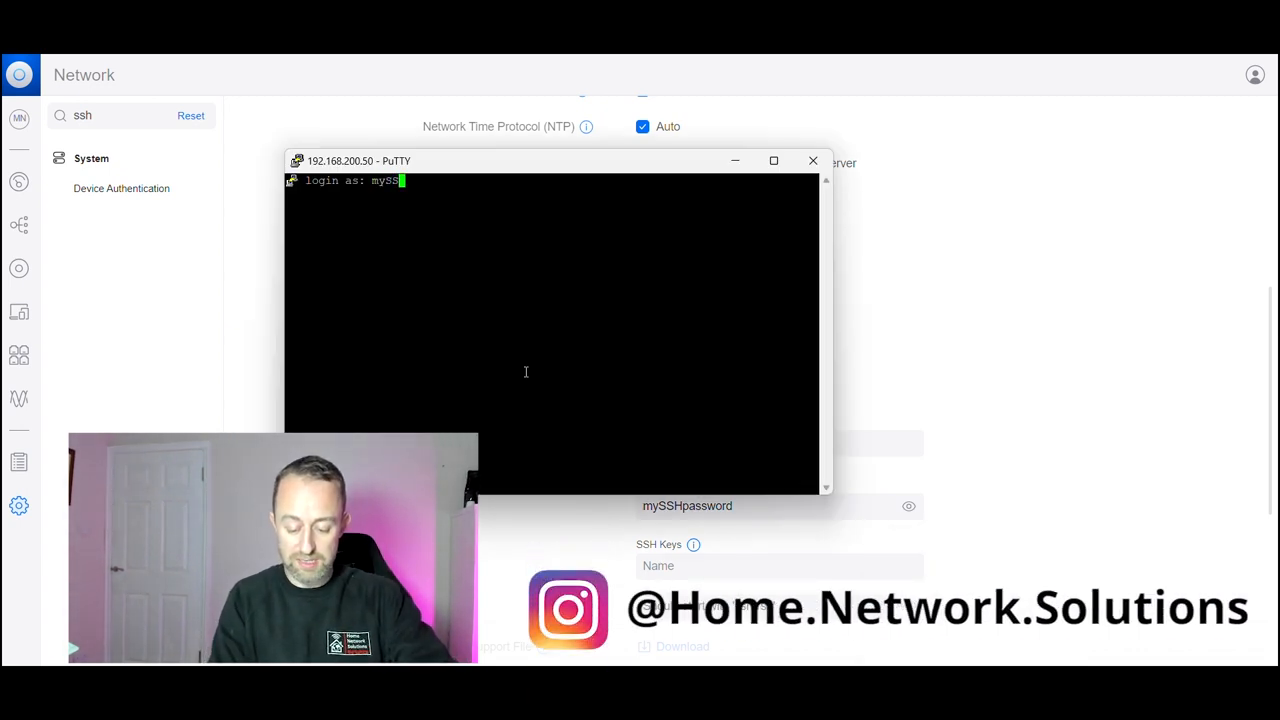
pyautogui.write('usern')
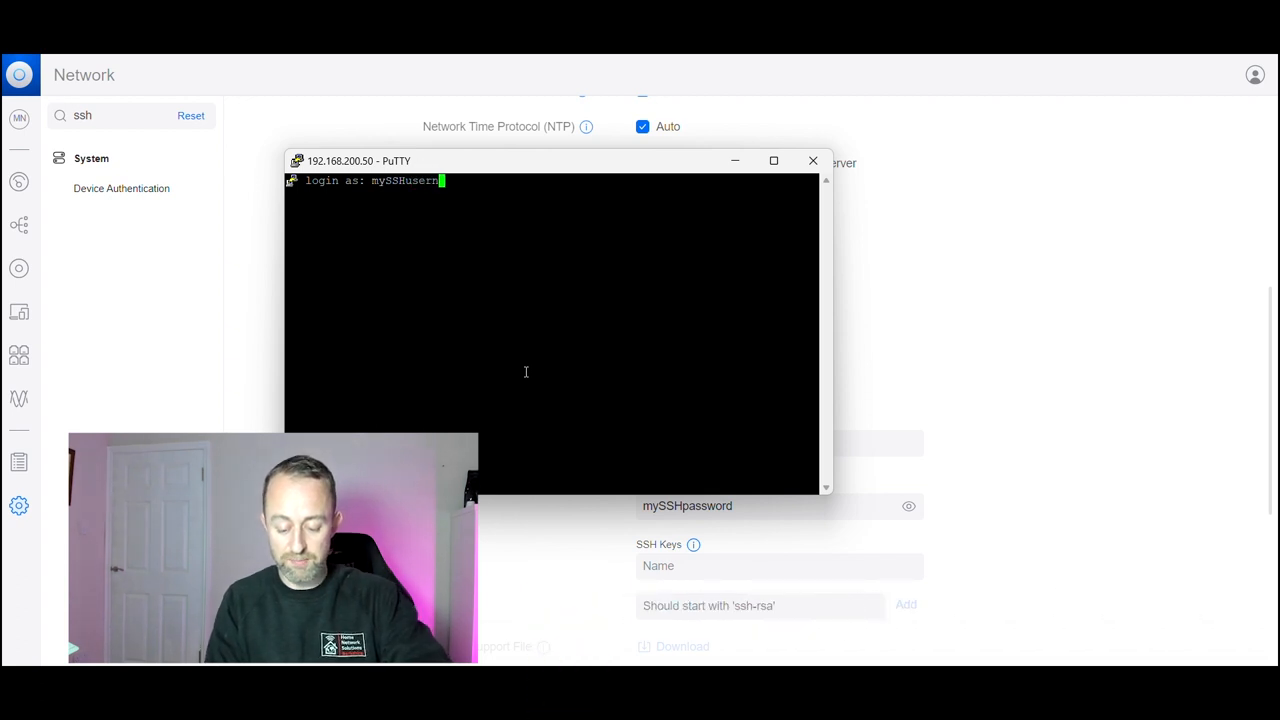
pyautogui.press('Return')
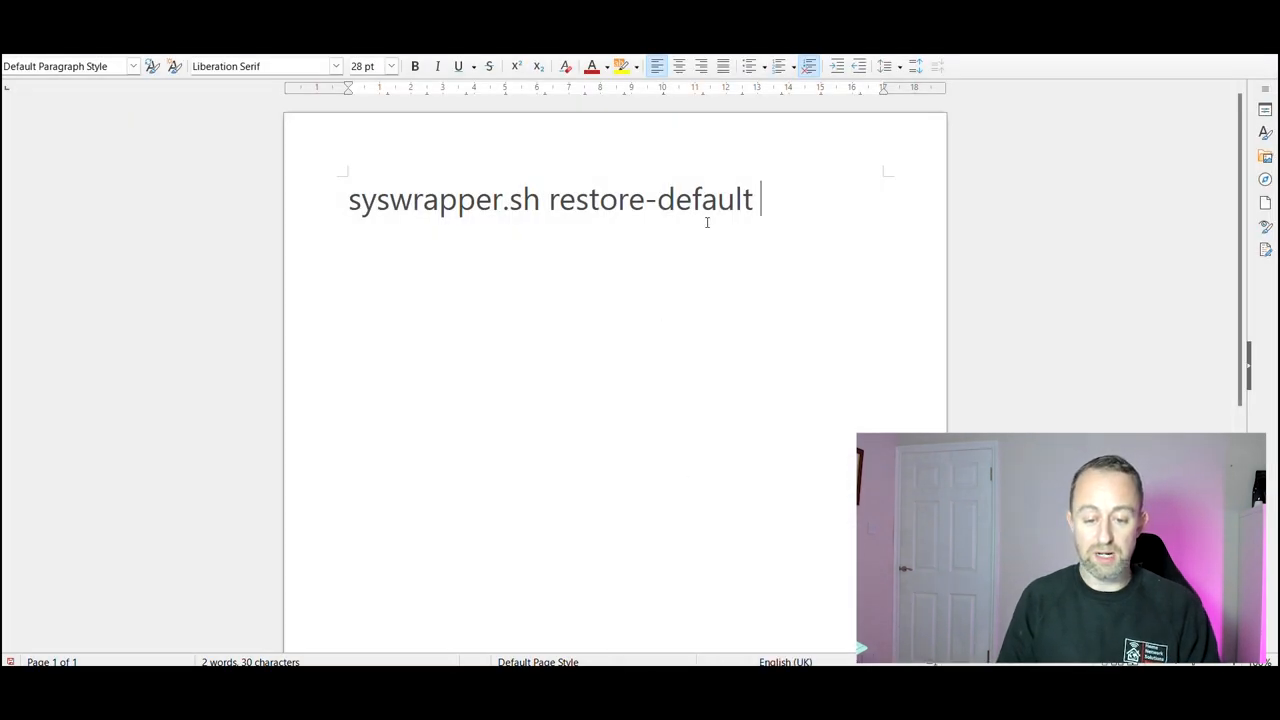
# Copy the 'syswrapper.sh restore-default' command from the Writer document.
pyautogui.press('ctrl+a')
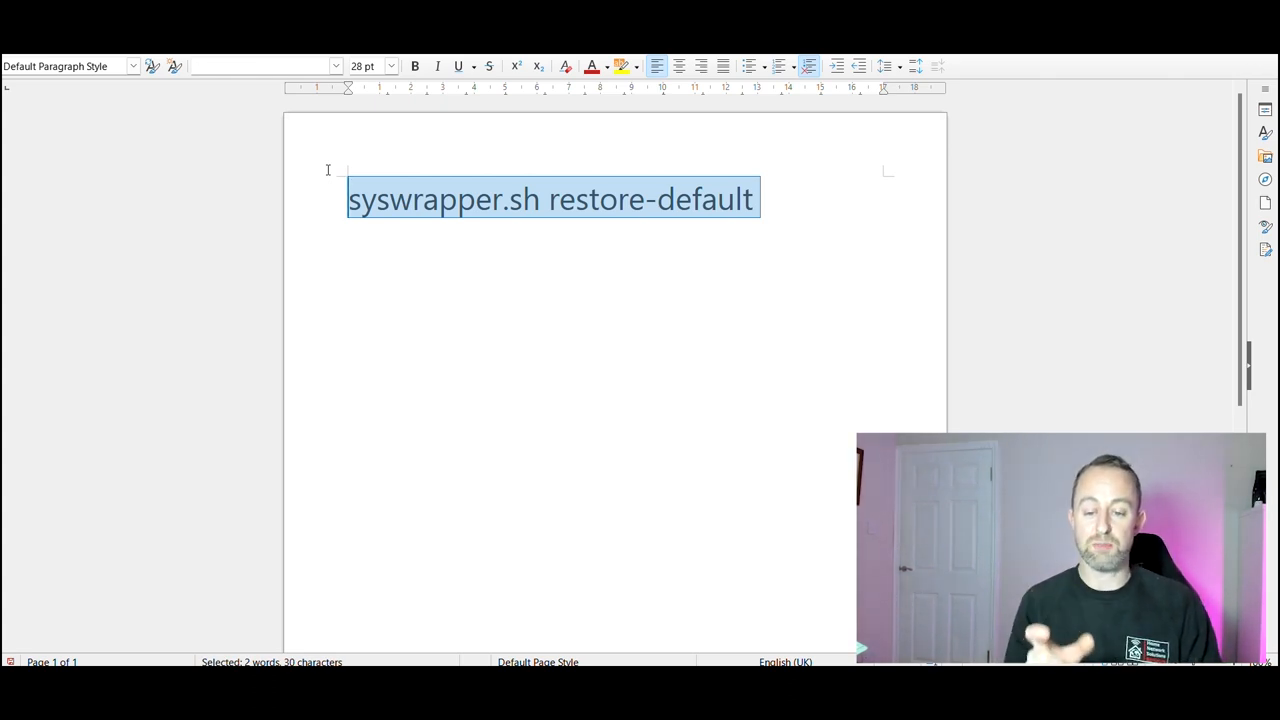
pyautogui.rightClick(410, 200)
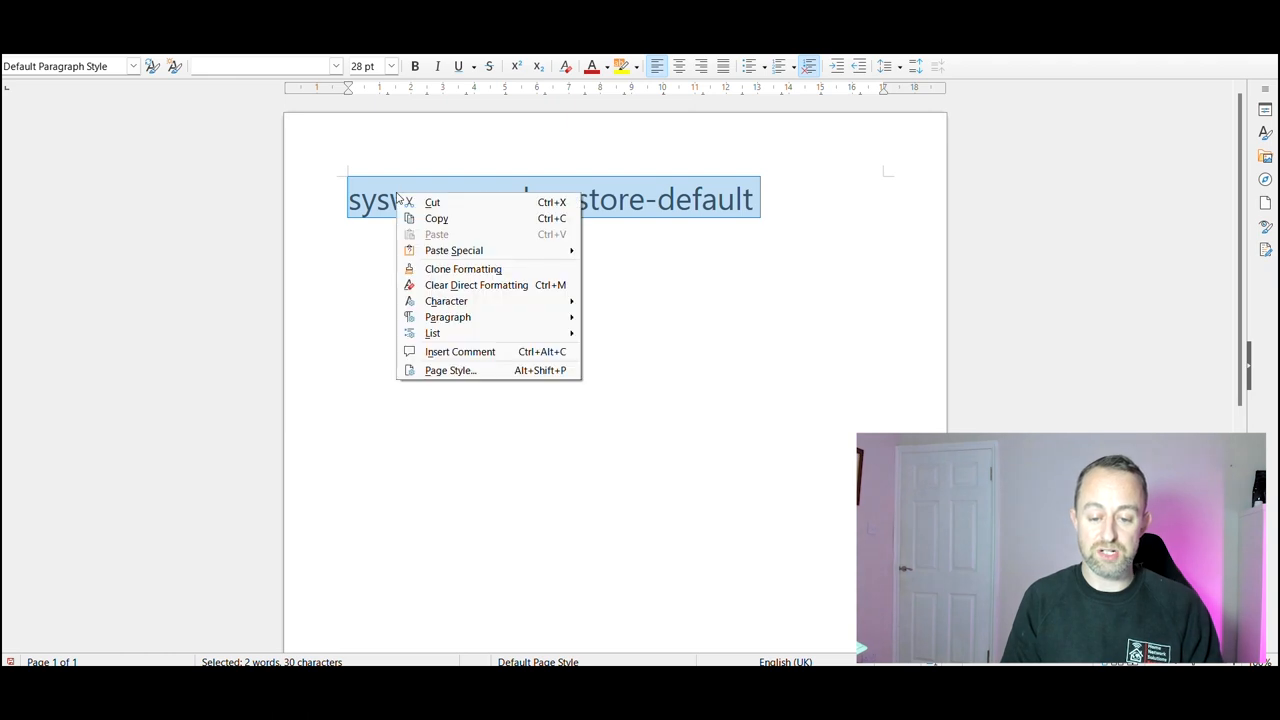
pyautogui.click(620, 476)
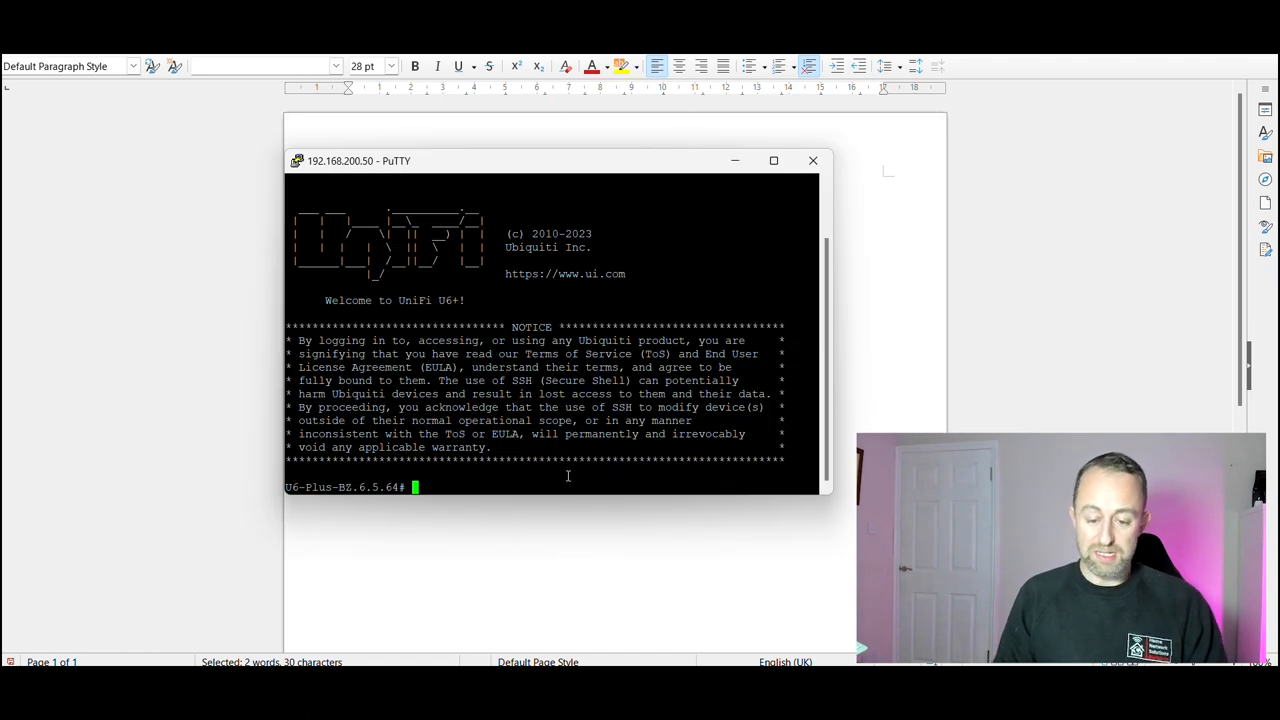
# Run 'syswrapper.sh restore-default' in the access point's SSH session to factory-reset it.
pyautogui.write('syswrapper.sh restore-default')
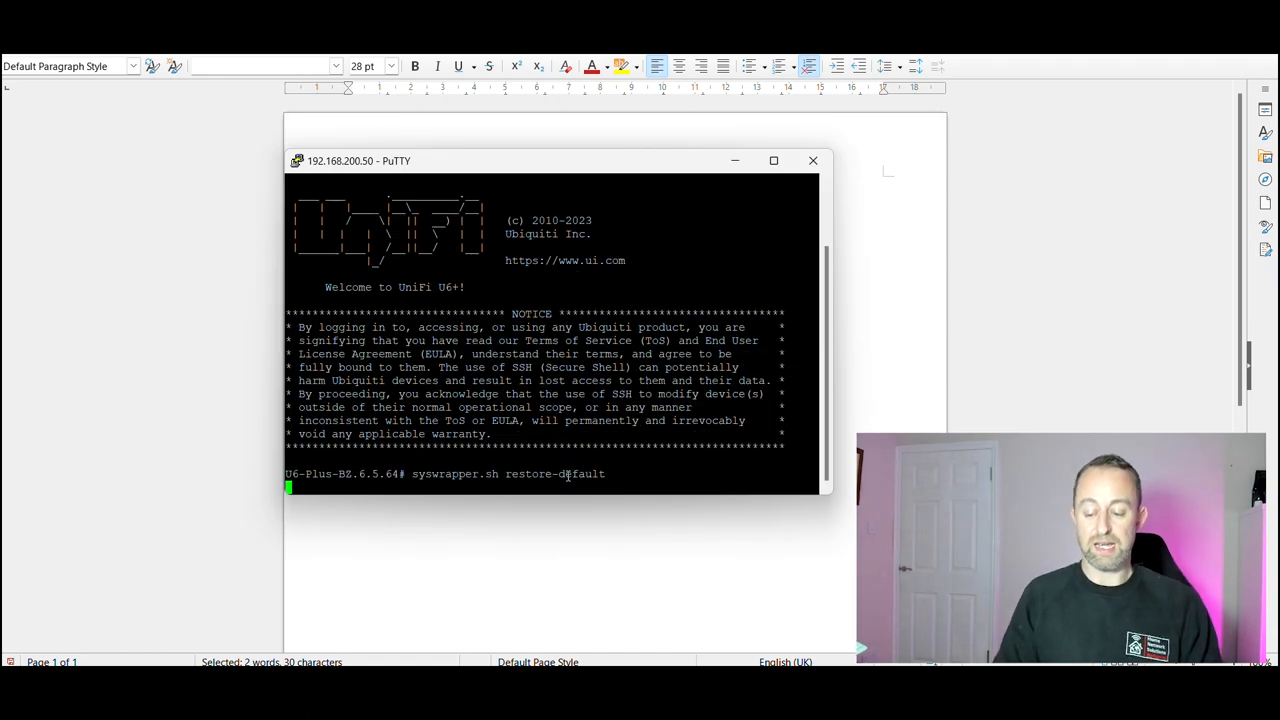
pyautogui.press('Return')
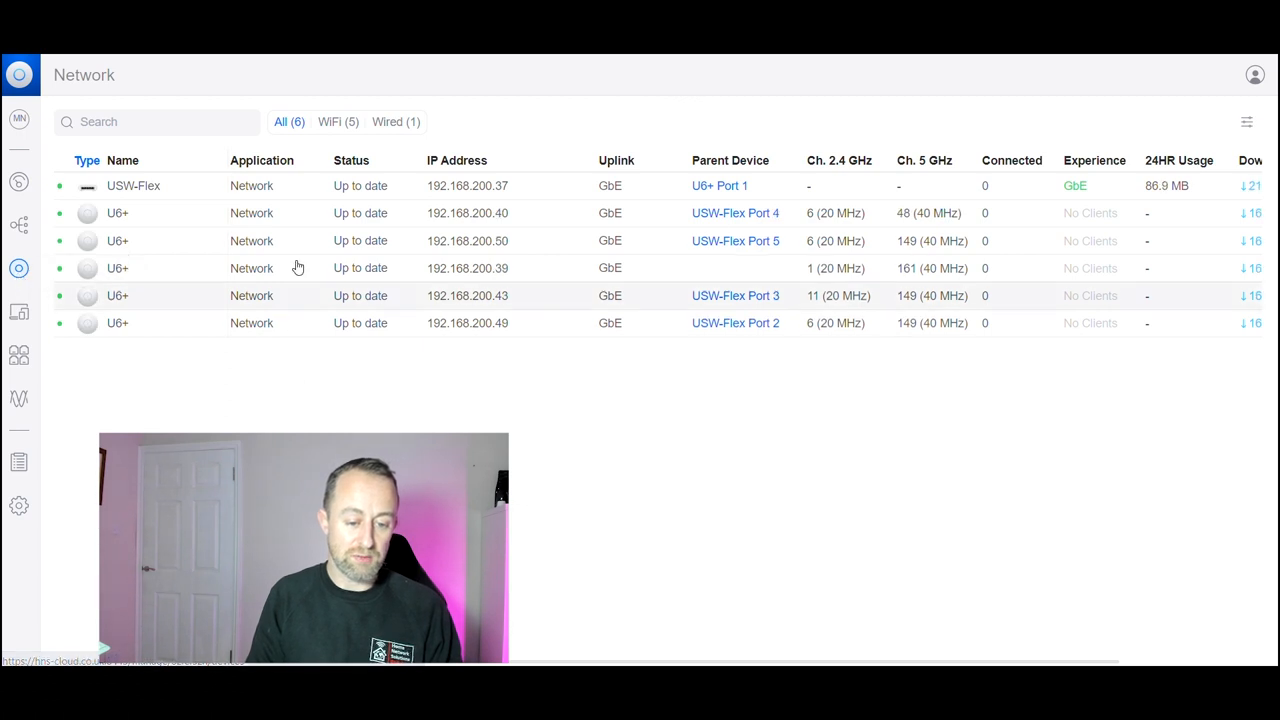
pyautogui.moveTo(444, 240)
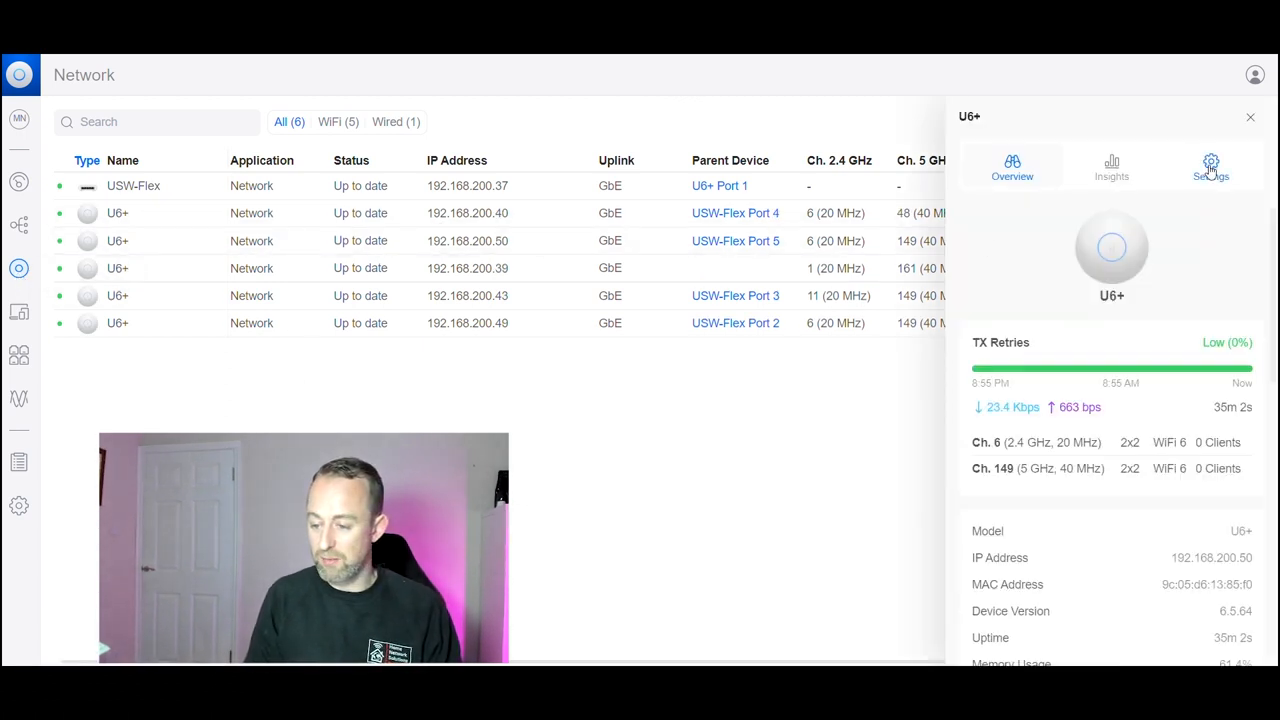
# Remove the reset U6+ via Manage > Remove and confirm, leaving four U6+ units.
pyautogui.click(1212, 164)
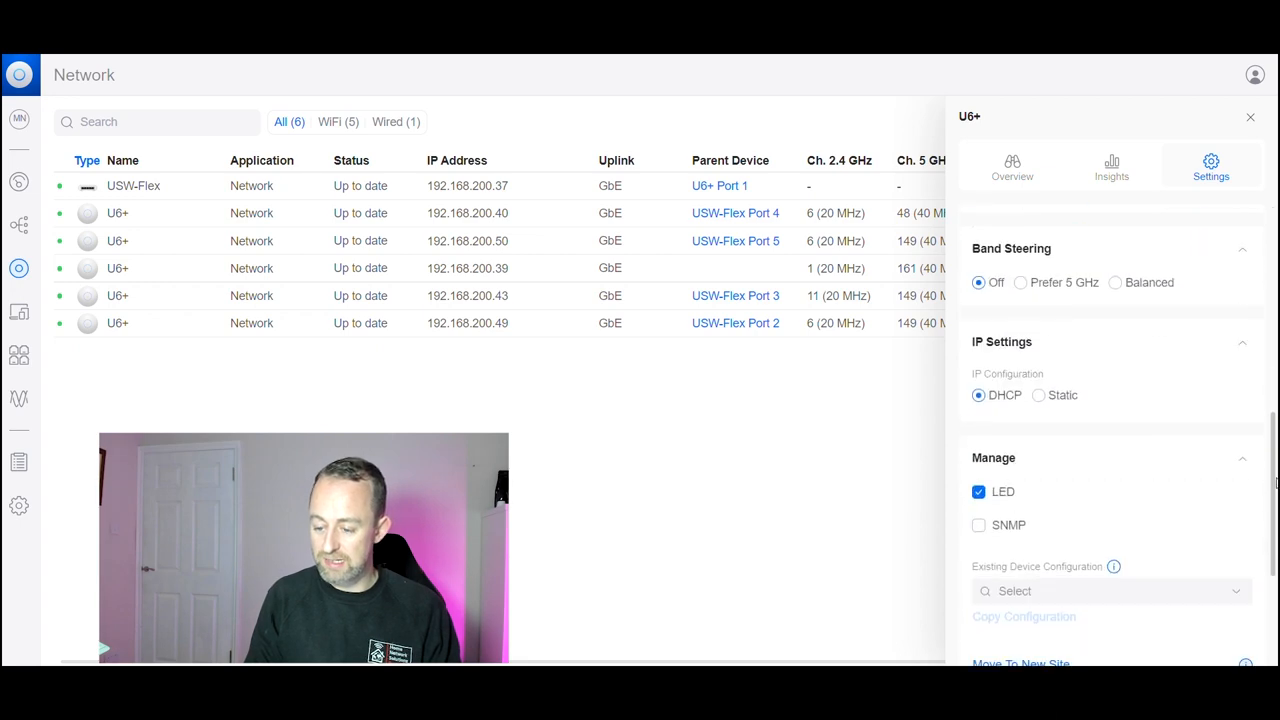
pyautogui.click(994, 576)
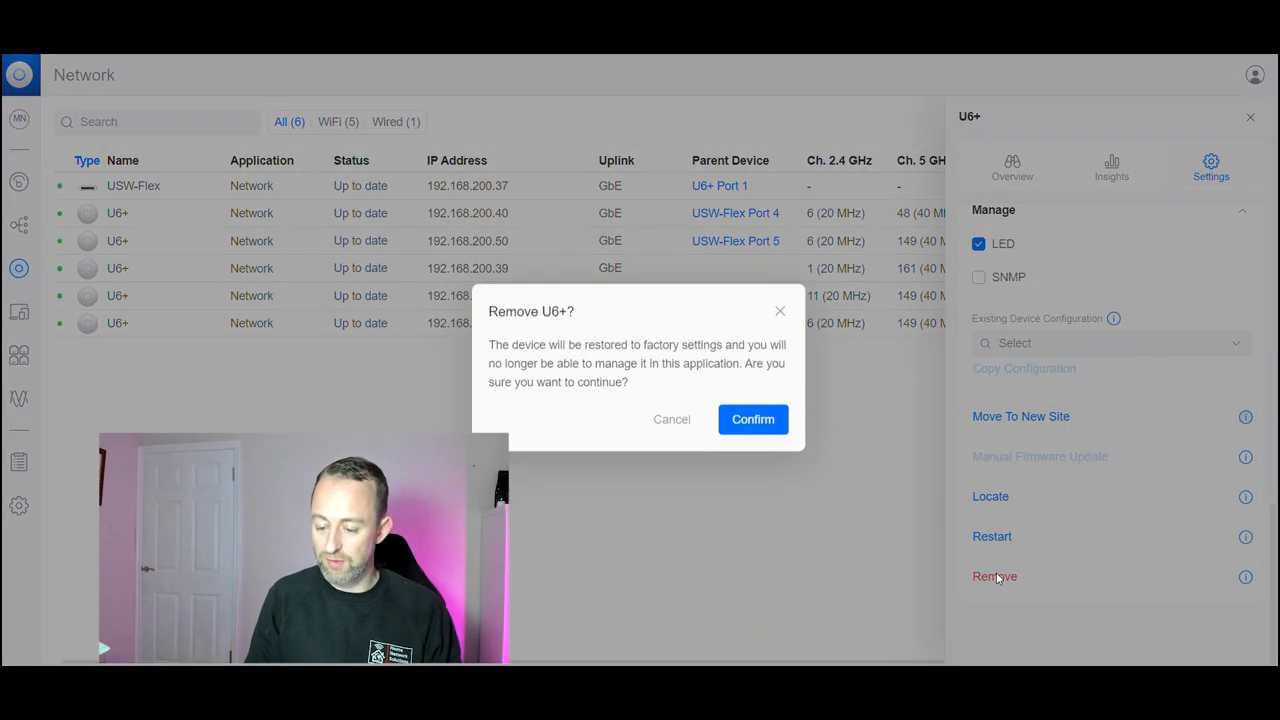
pyautogui.click(752, 420)
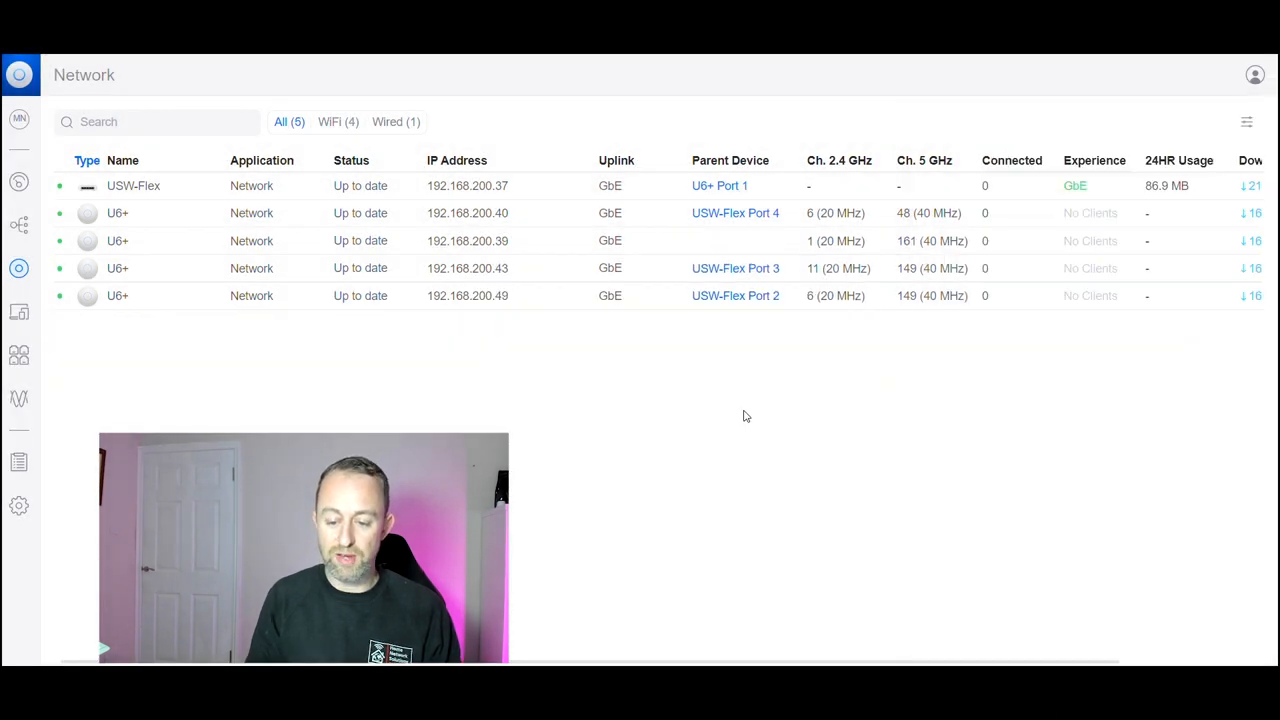